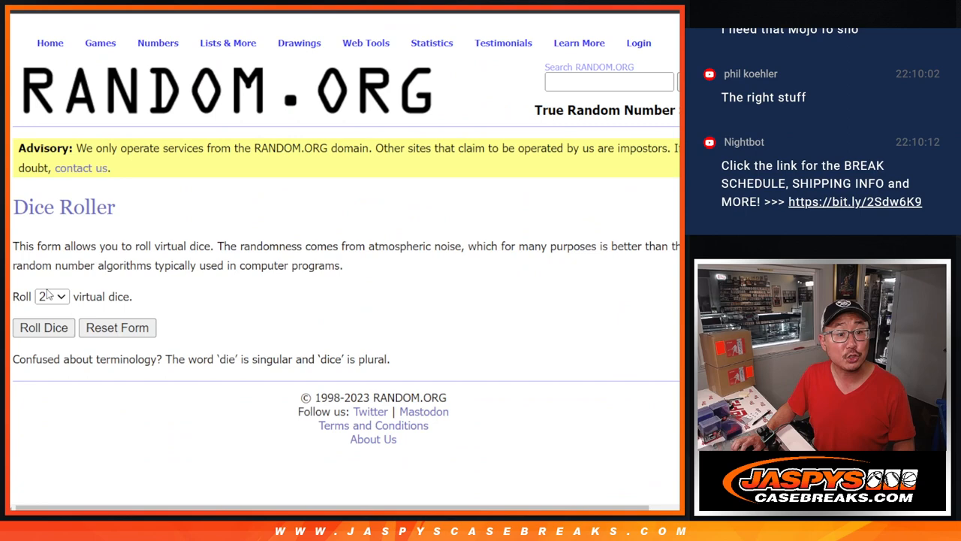
# Step: Roll the two dice, reset the list with the 30 MLB teams and randomize it twice
pyautogui.click(44, 328)
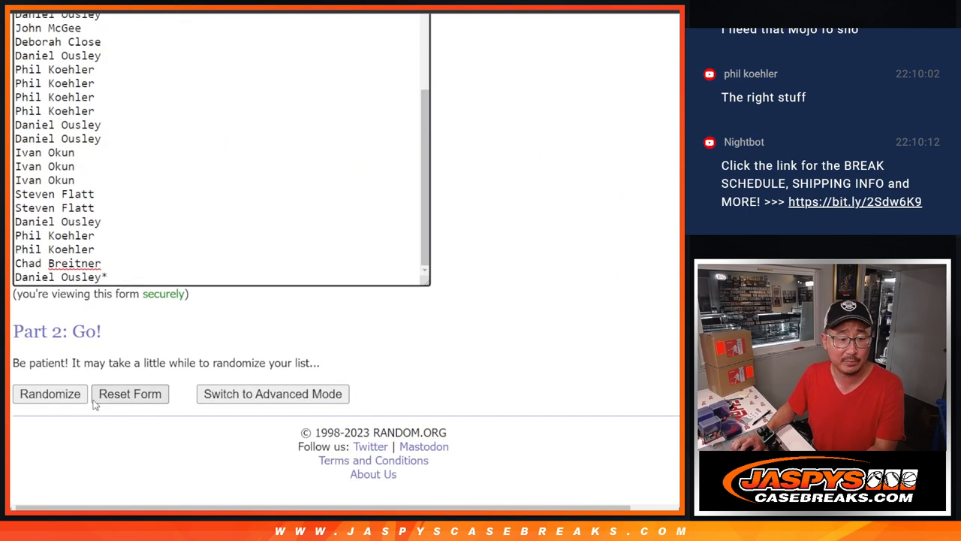
pyautogui.click(49, 394)
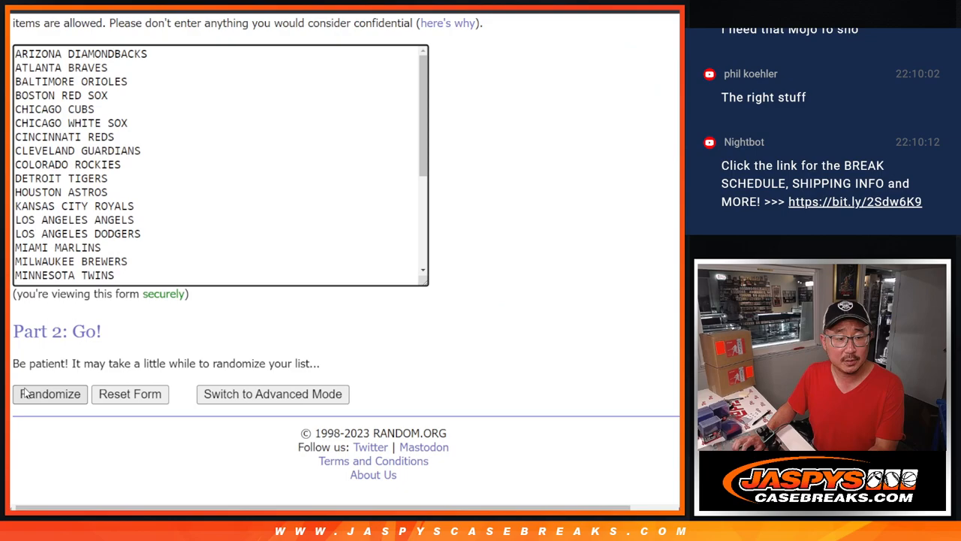
pyautogui.click(50, 393)
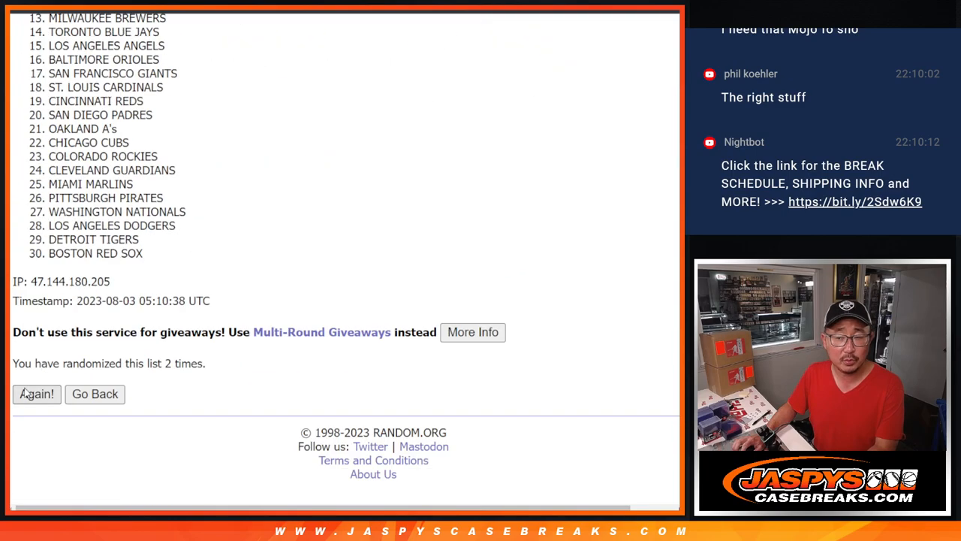
pyautogui.click(36, 394)
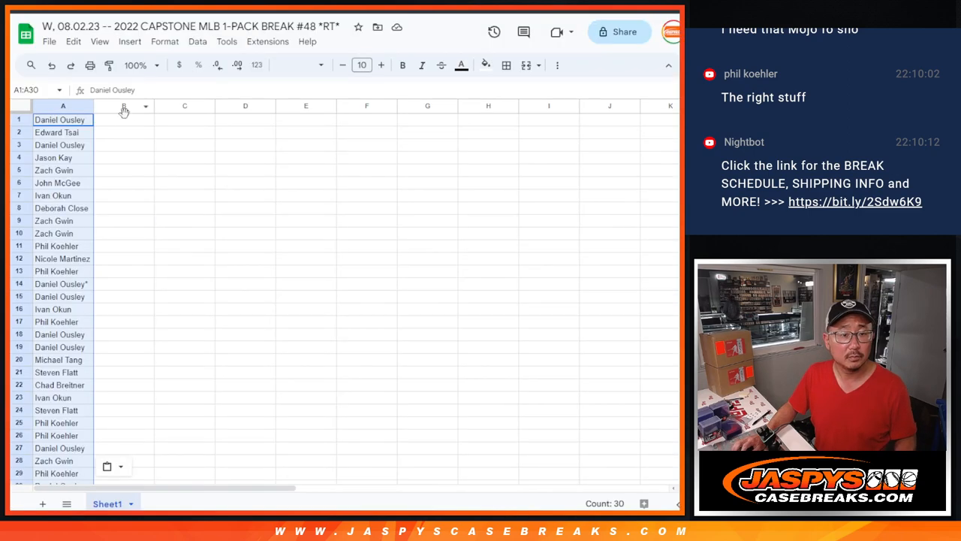
# Step: Select the names and teams together and set the table font to Lato
pyautogui.click(297, 65)
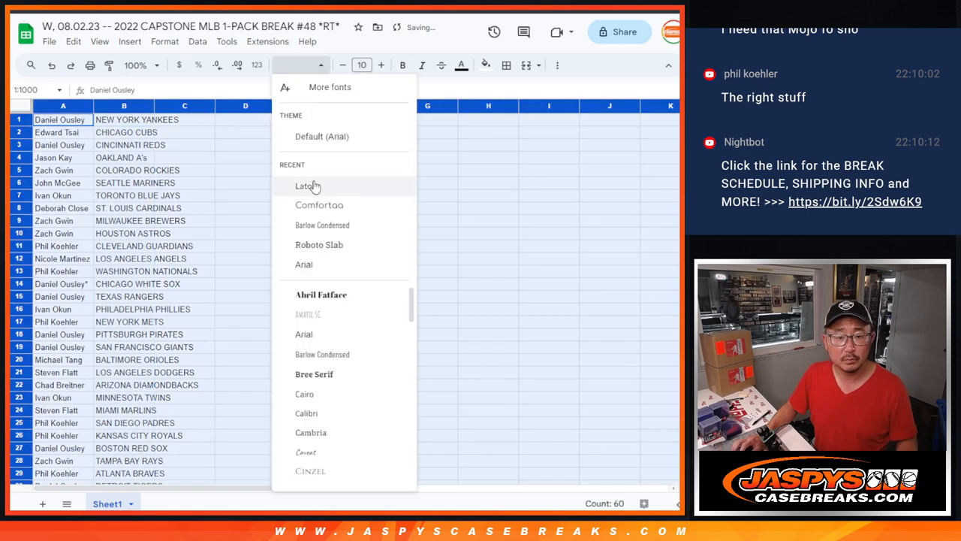
pyautogui.click(306, 186)
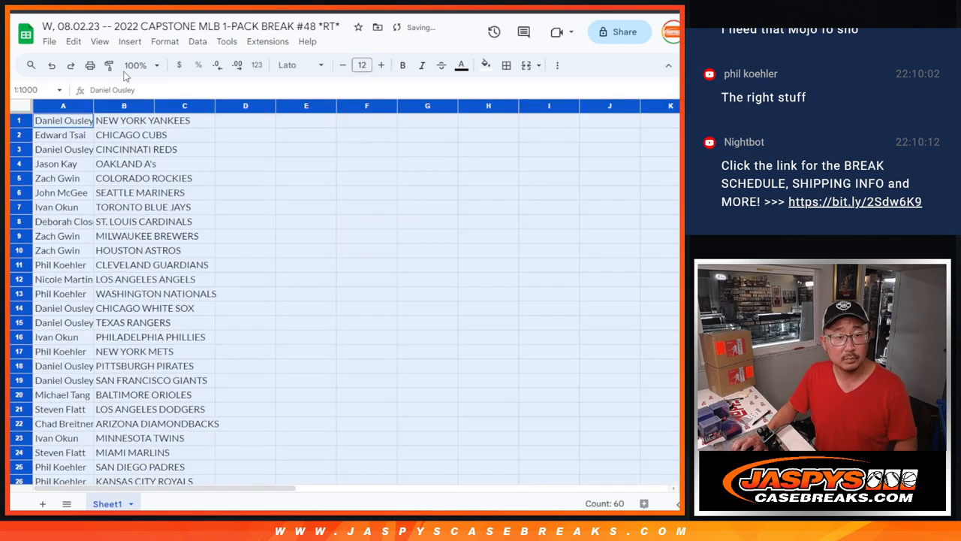
pyautogui.click(156, 65)
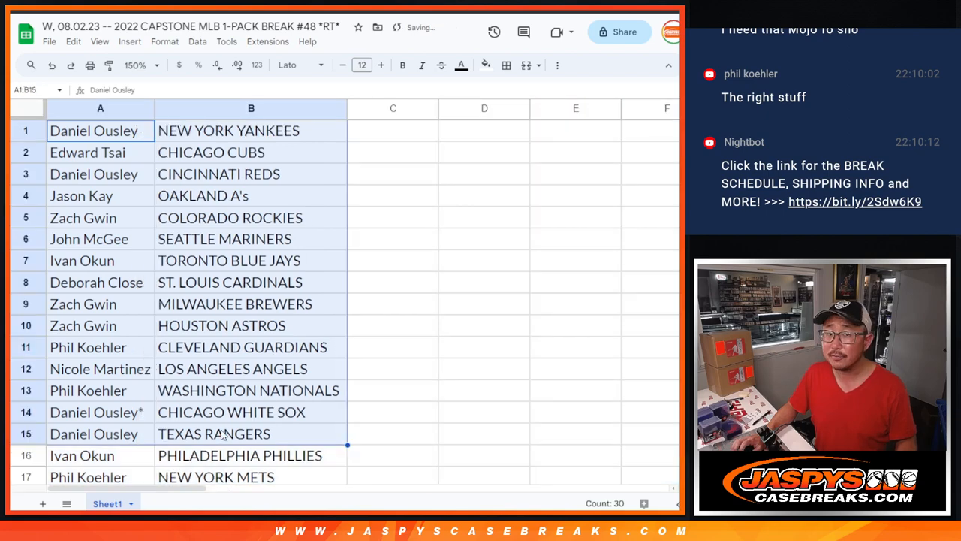
pyautogui.scroll(-3)
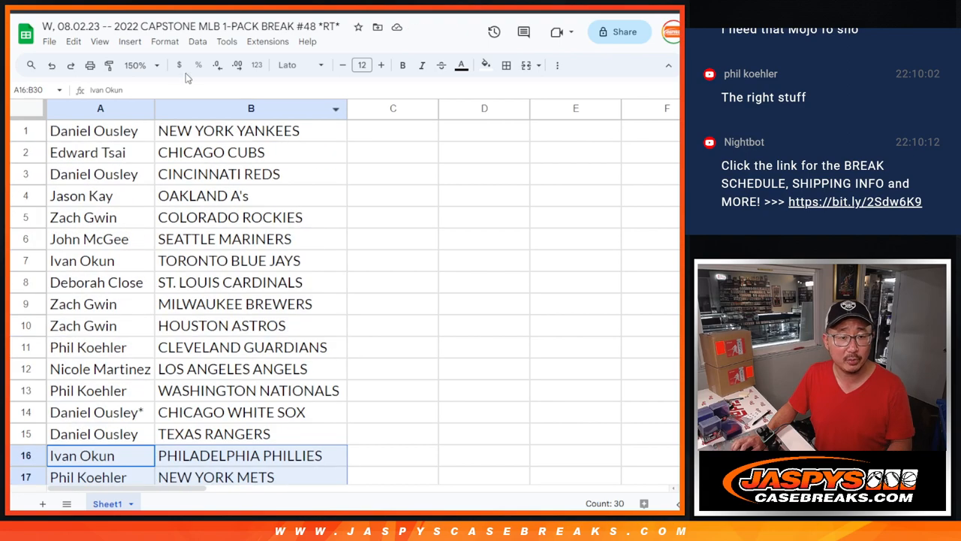
pyautogui.click(153, 66)
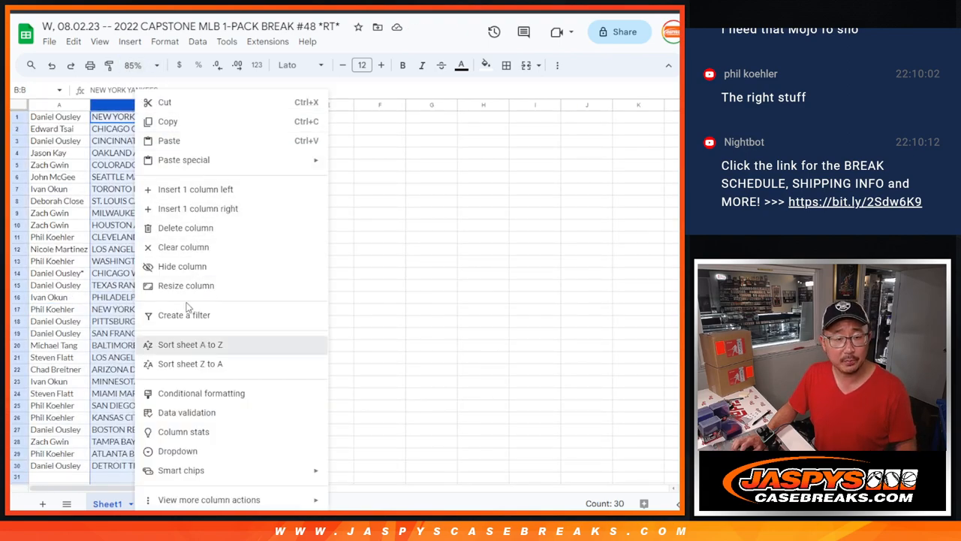
# Step: Sort the whole sheet by team A to Z and add borders around every cell
pyautogui.click(190, 344)
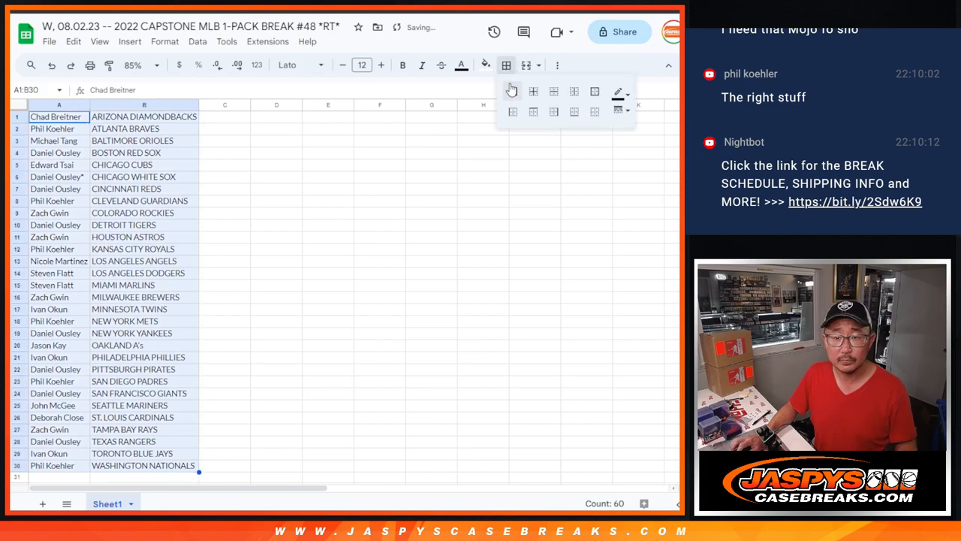
pyautogui.click(90, 66)
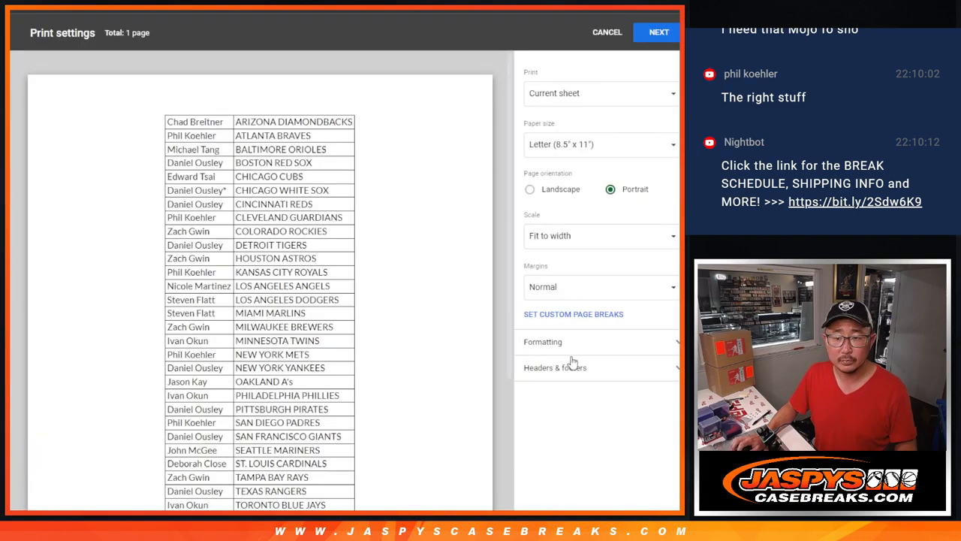
# Step: Send the sorted names-and-teams table to the printer from the browser print dialog
pyautogui.click(658, 32)
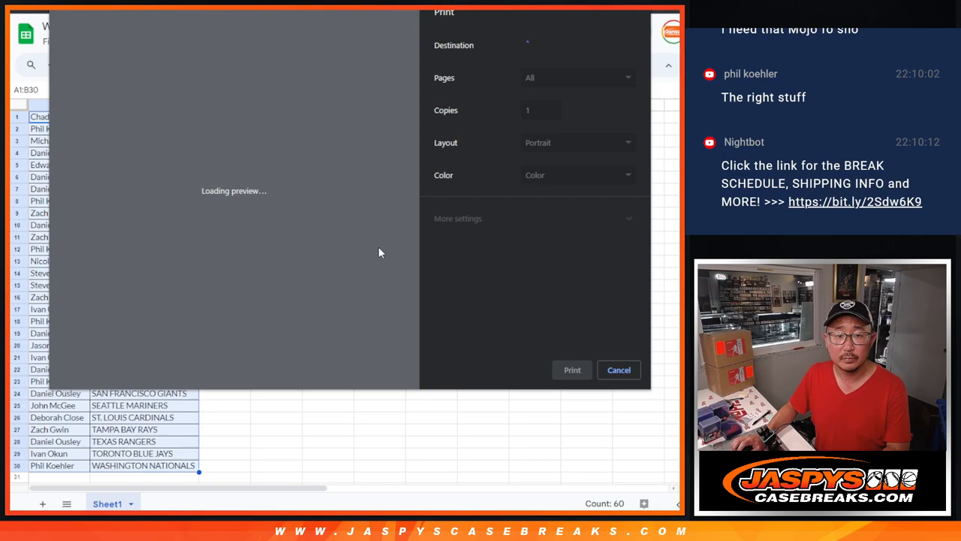
pyautogui.click(619, 370)
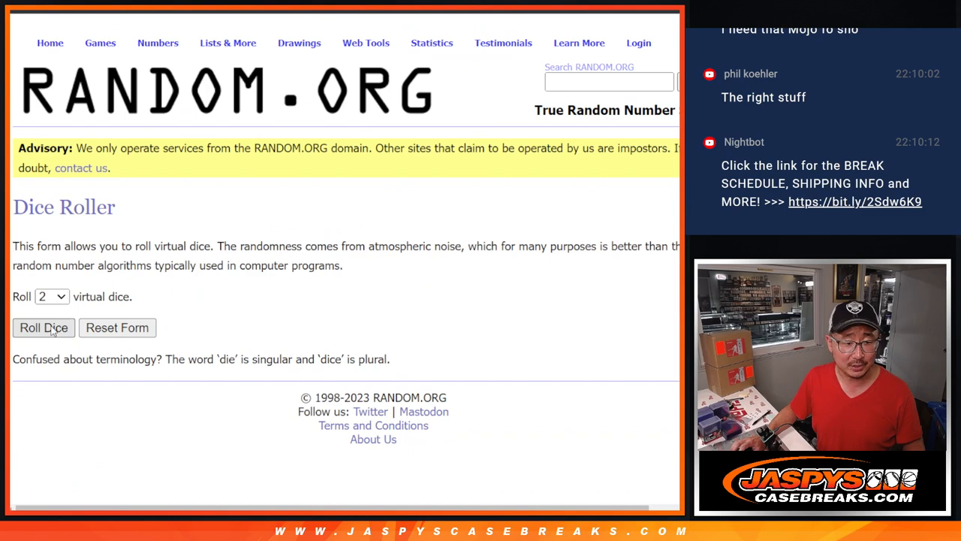
# Step: Roll the dice, then randomize the 30-name giveaway list and reshuffle it toward 10 times
pyautogui.click(44, 327)
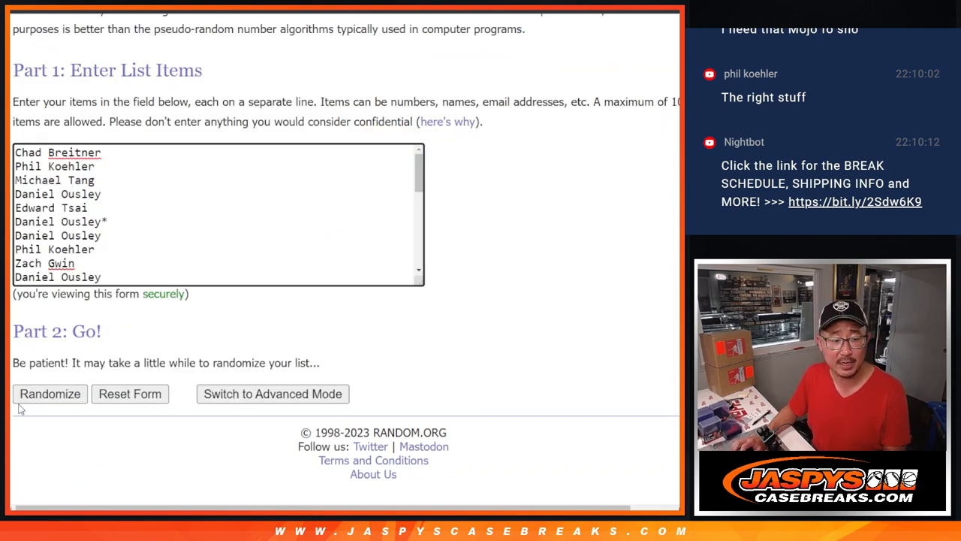
pyautogui.click(49, 393)
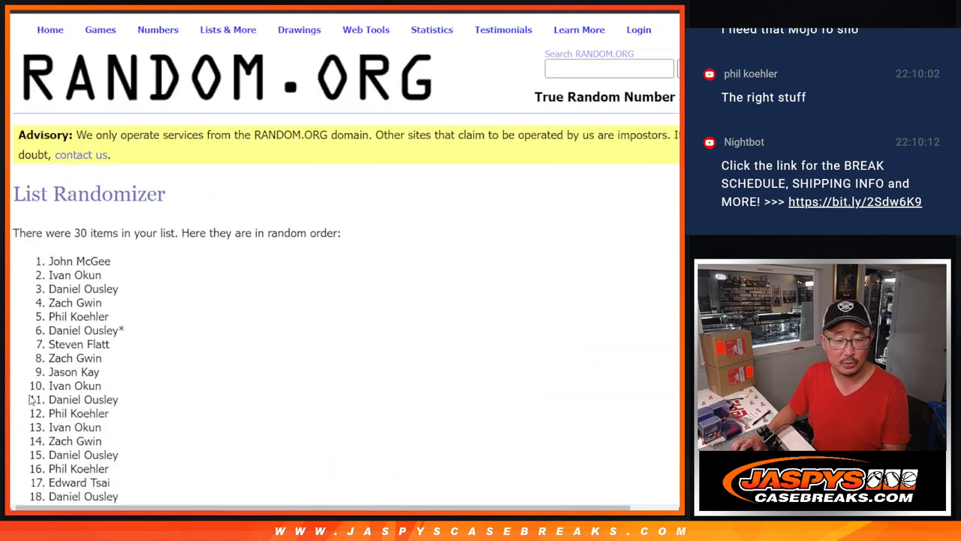
pyautogui.scroll(-3)
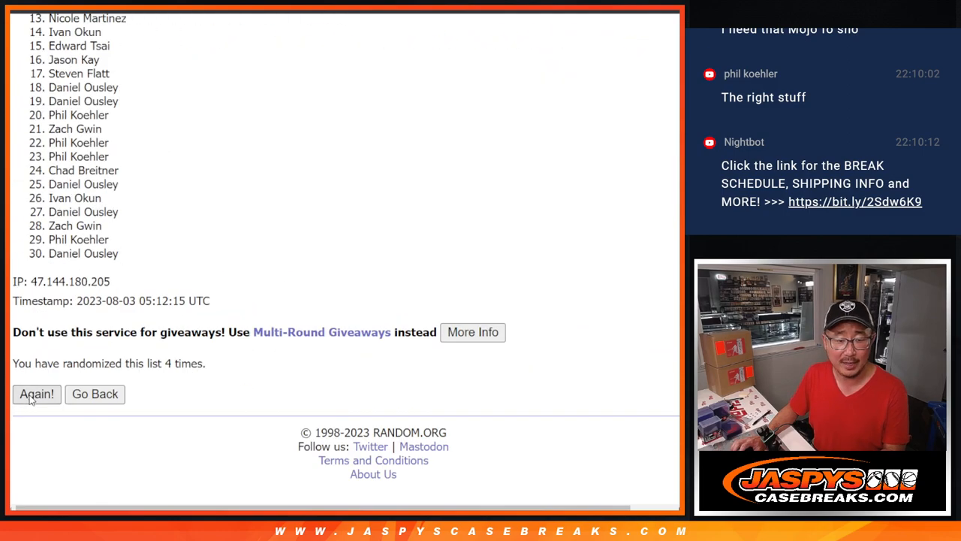
pyautogui.click(36, 393)
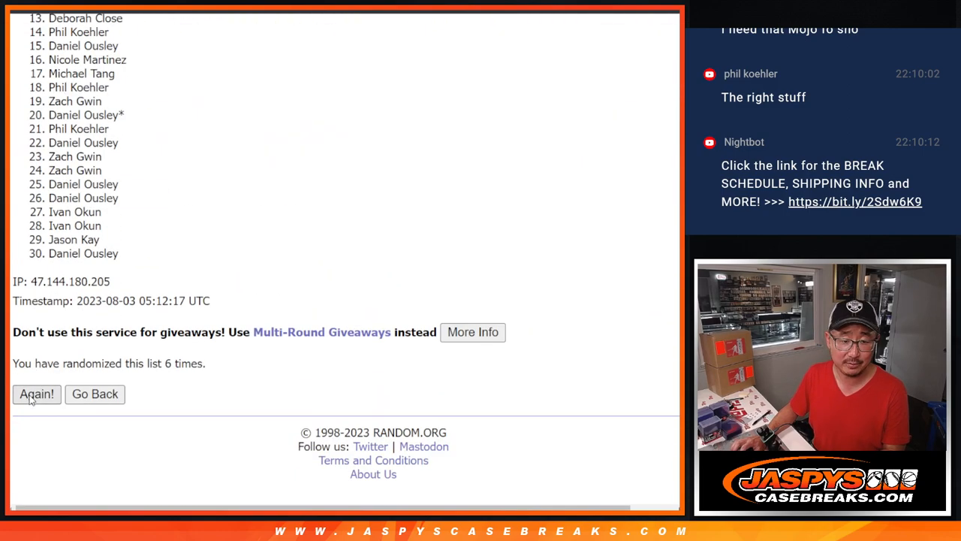
pyautogui.click(36, 393)
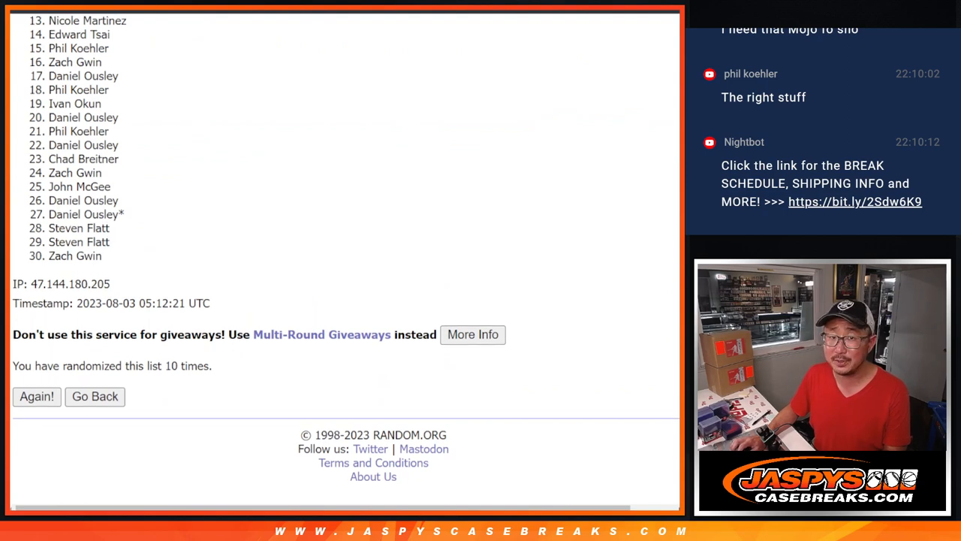
# Step: Scroll through the final shuffled results to review the top six names
pyautogui.scroll(-3)
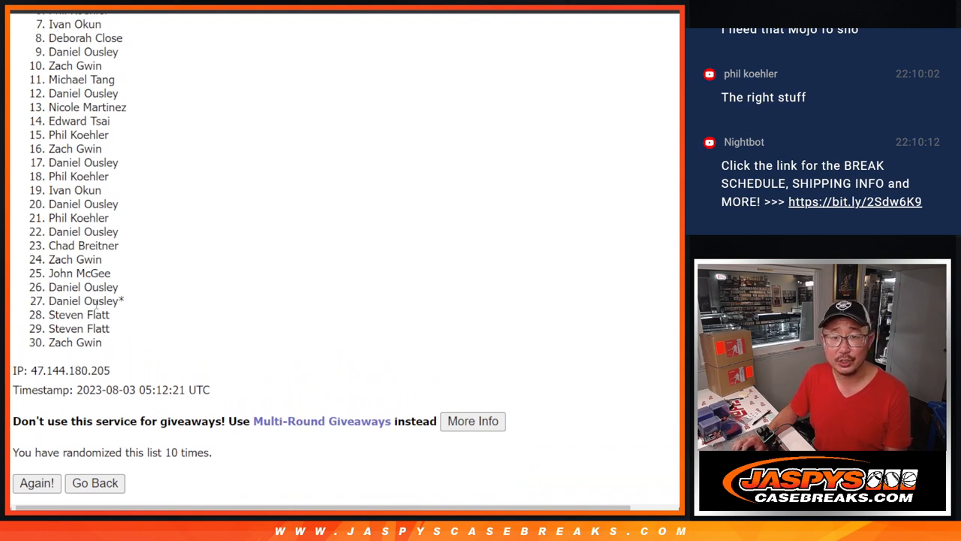
pyautogui.moveTo(667, 243)
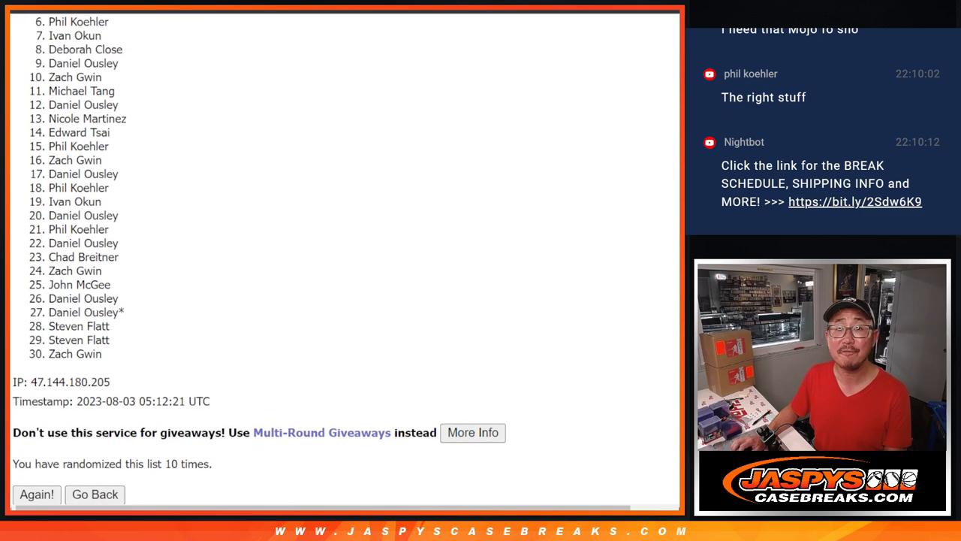
pyautogui.scroll(-3)
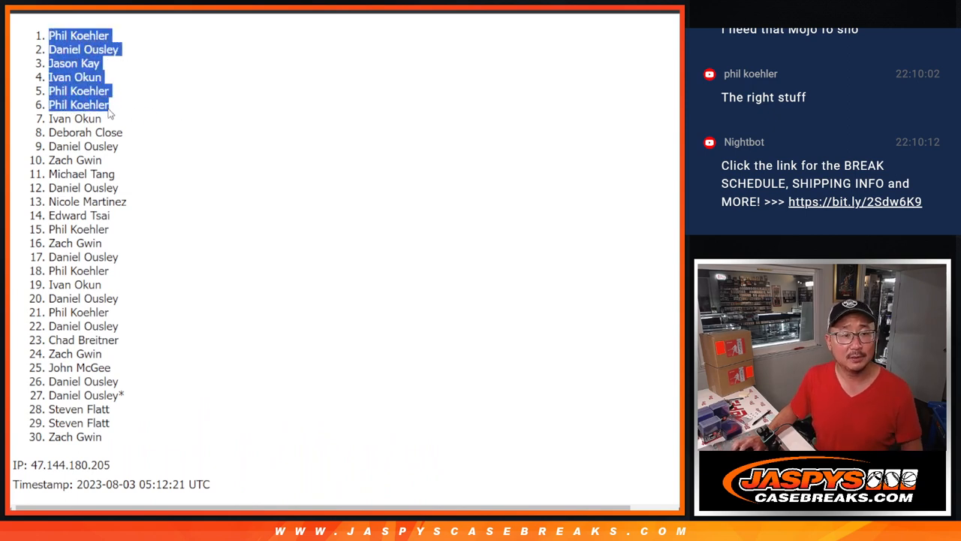
pyautogui.moveTo(222, 181)
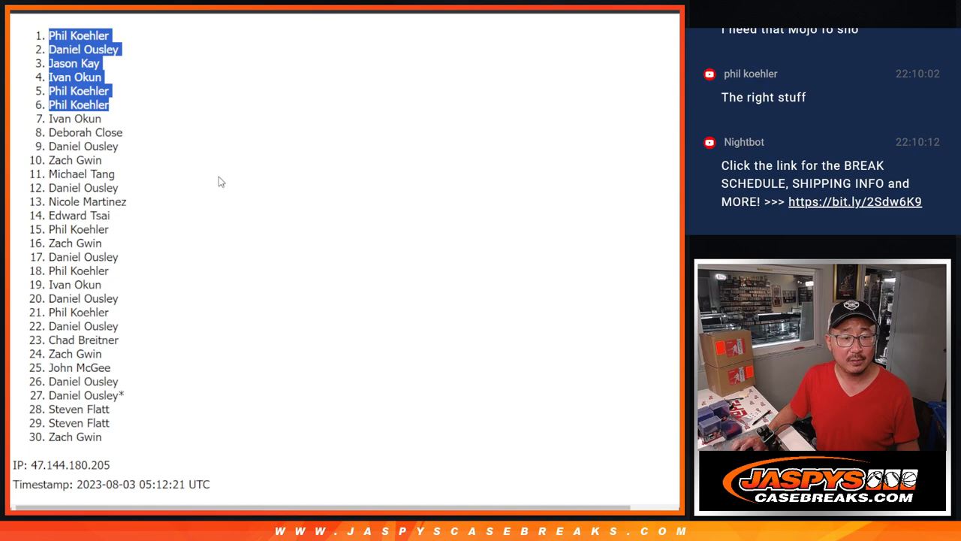